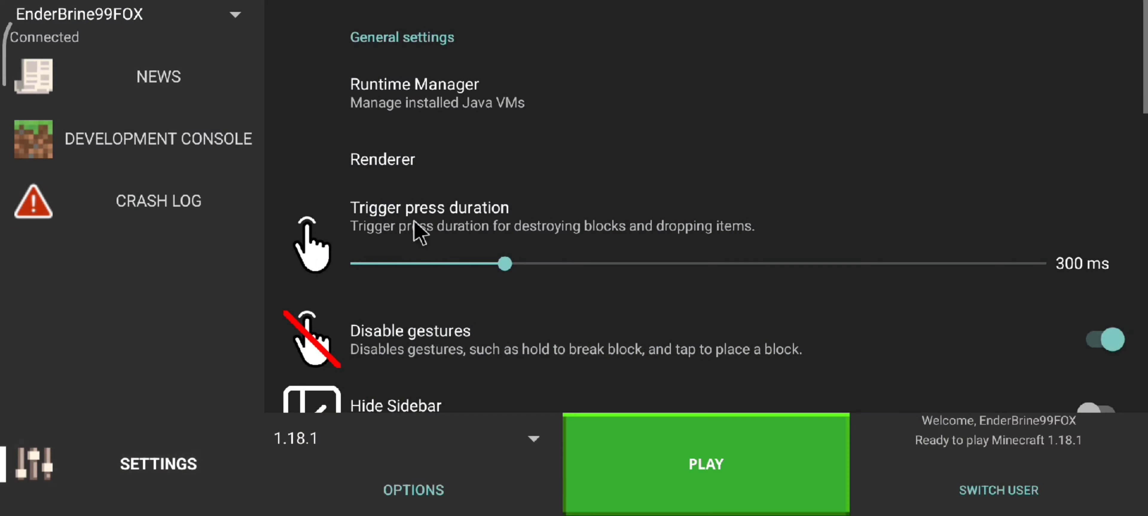
Step: Show the renderer choices (gl4es, zink, vgpu) with gl4es 1.1.5 still selected
{"action": "left_click", "coordinate": [383, 159]}
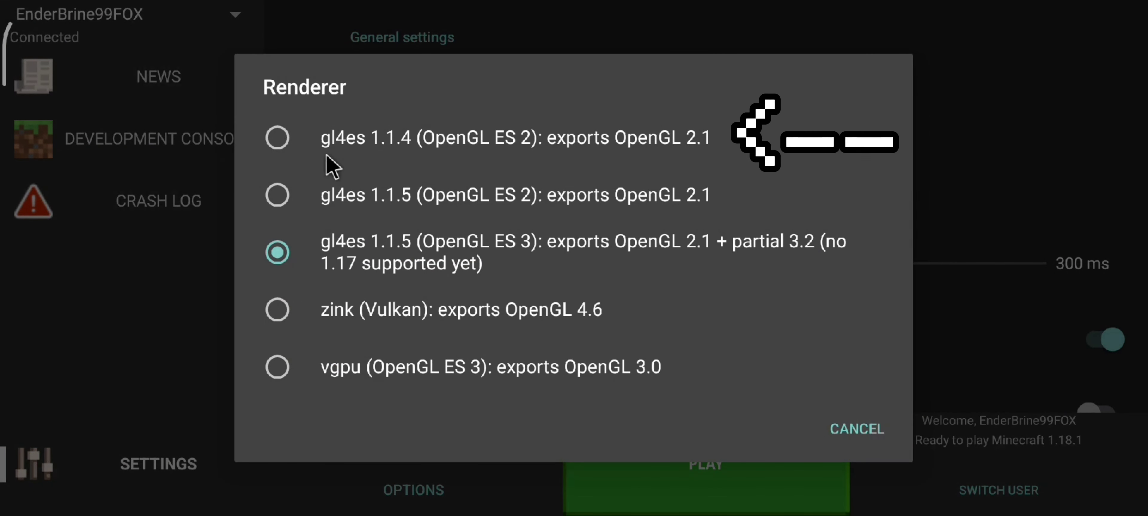
{"action": "mouse_move", "coordinate": [407, 162]}
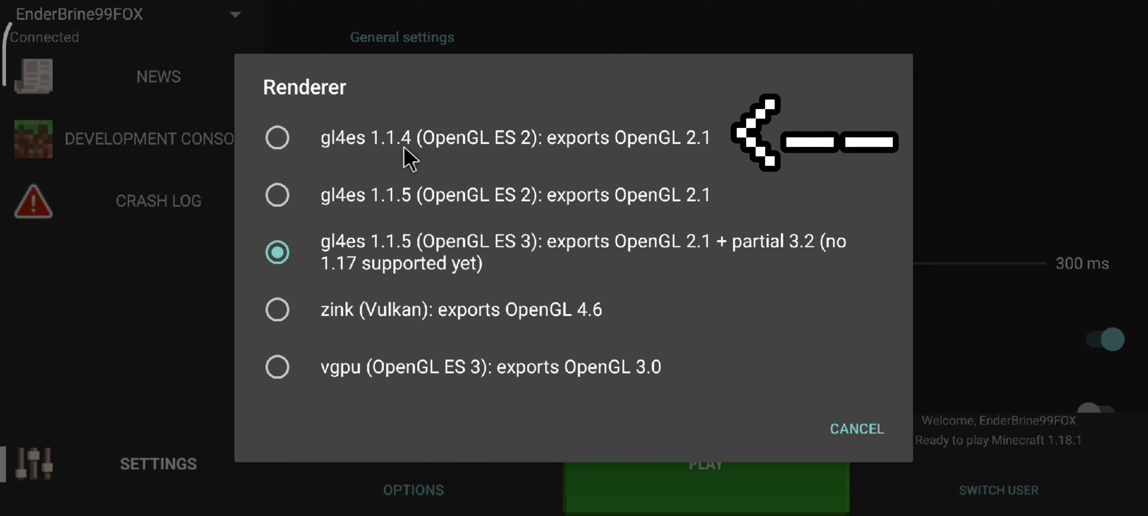
{"action": "mouse_move", "coordinate": [779, 154]}
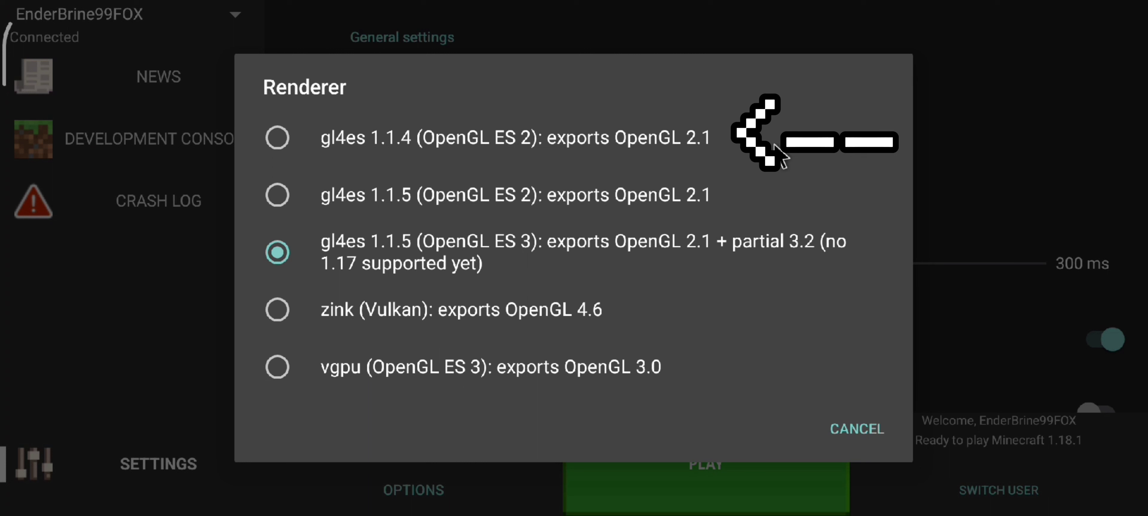
{"action": "mouse_move", "coordinate": [470, 211]}
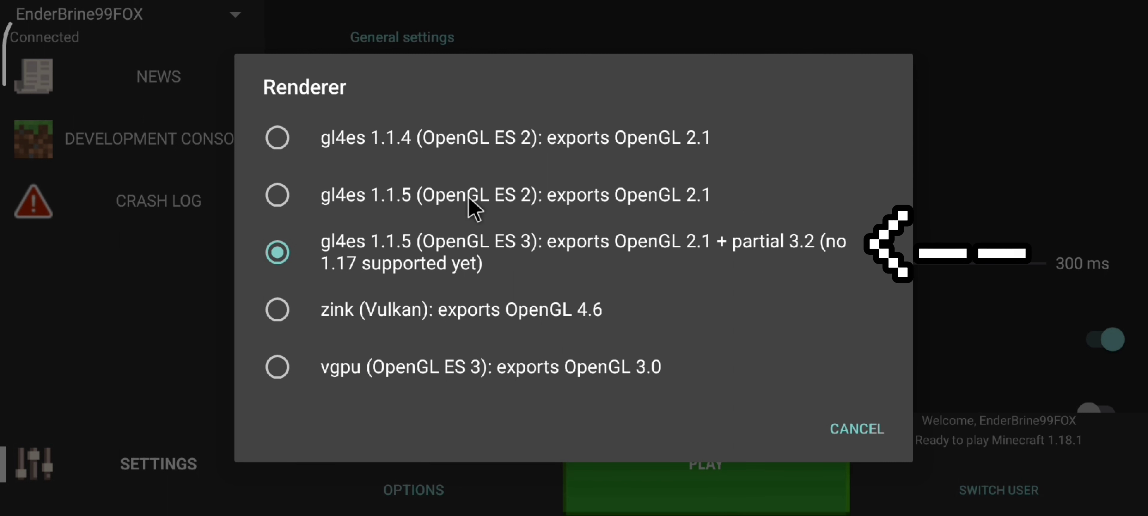
{"action": "mouse_move", "coordinate": [548, 257]}
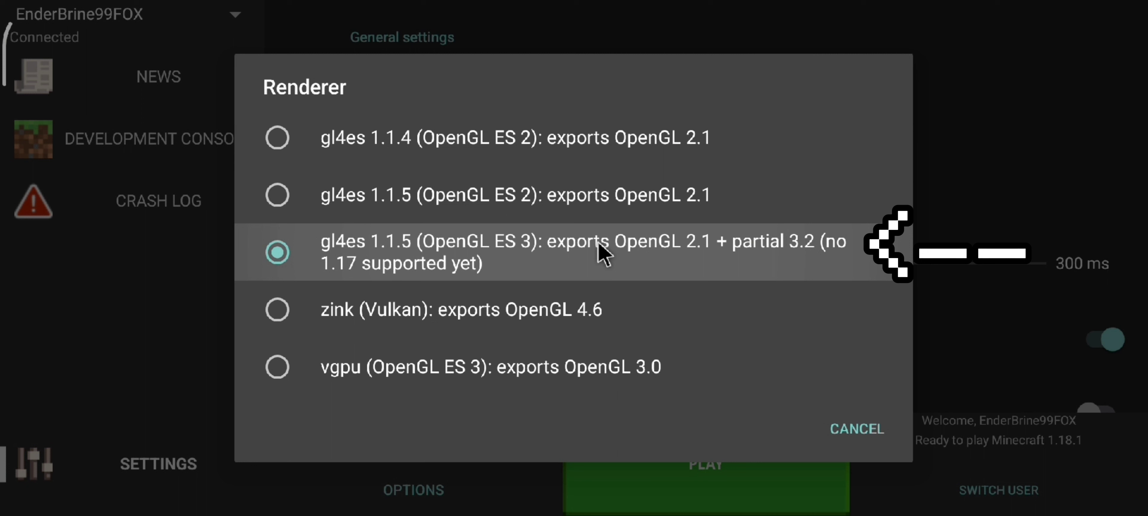
{"action": "mouse_move", "coordinate": [409, 322]}
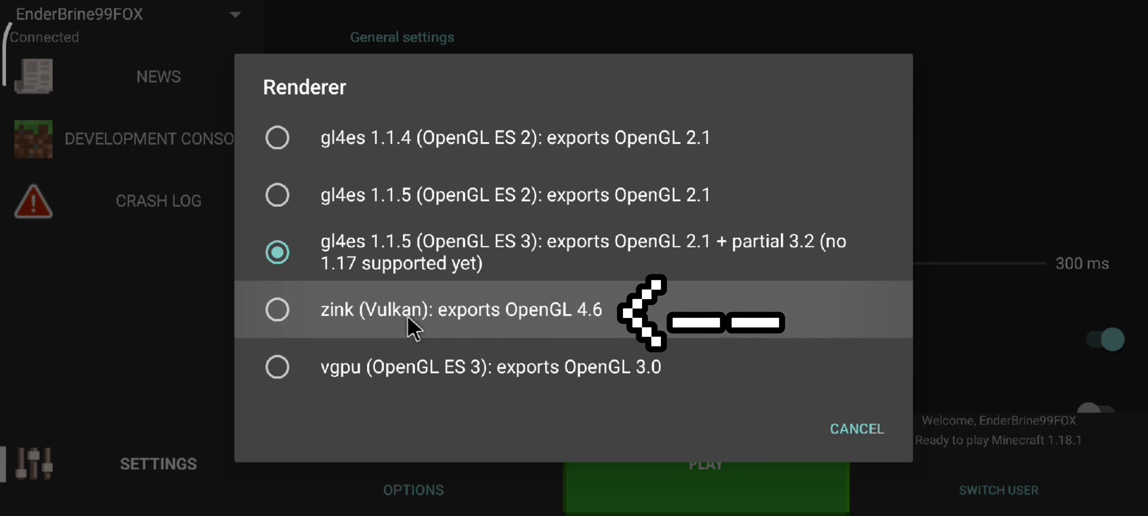
{"action": "mouse_move", "coordinate": [383, 330]}
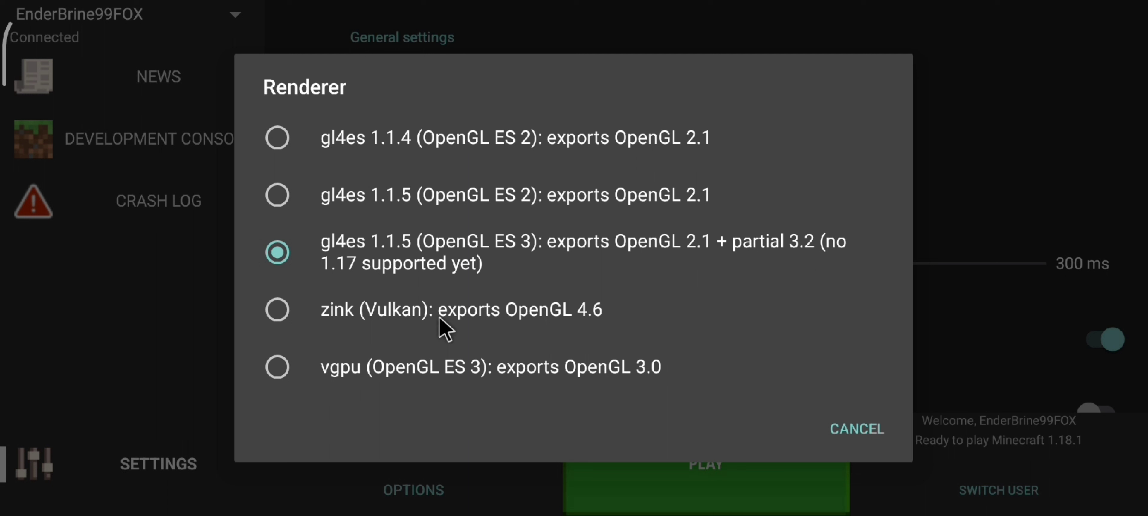
{"action": "mouse_move", "coordinate": [501, 379]}
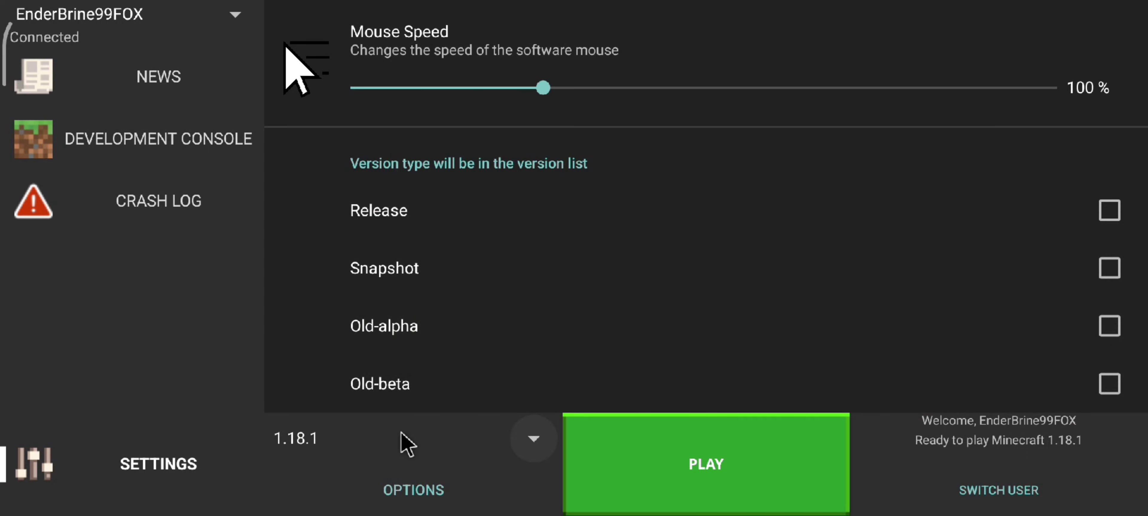
Step: Select 1.18.1-OptiFine_HD_U_H4 and assign it the jre17 runtime in per-version settings
{"action": "left_click", "coordinate": [534, 439]}
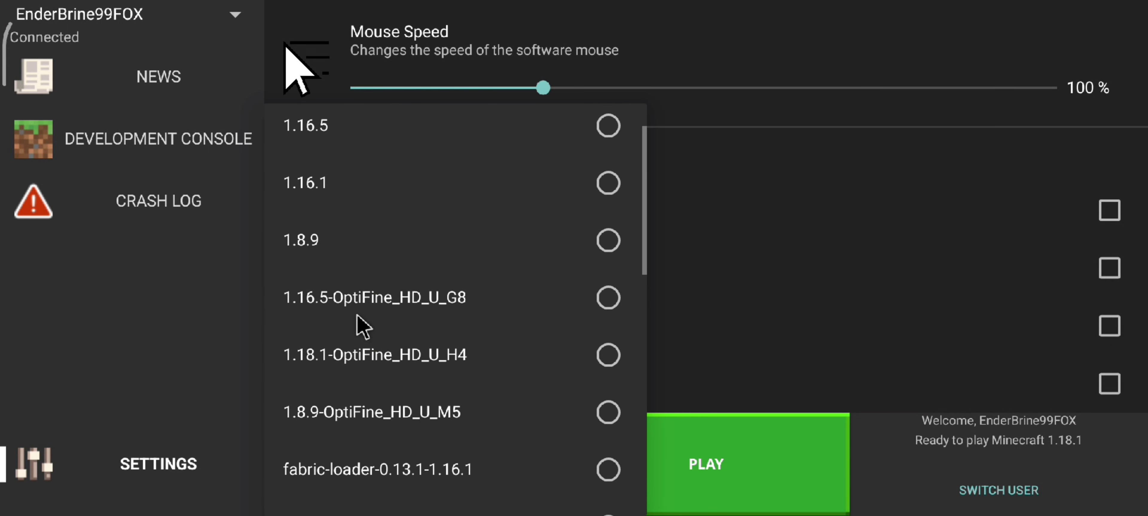
{"action": "left_click", "coordinate": [373, 354]}
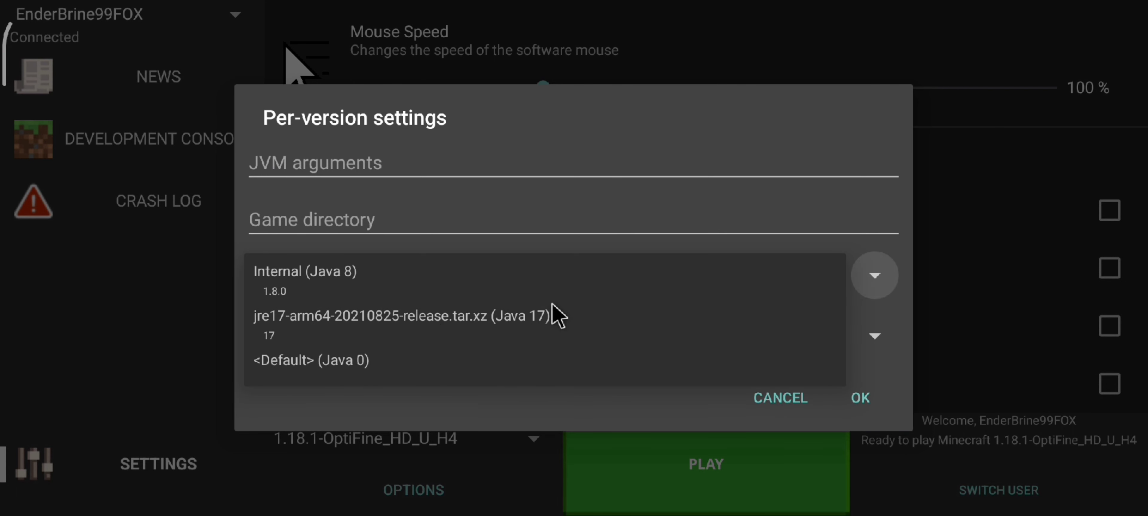
{"action": "left_click", "coordinate": [396, 321]}
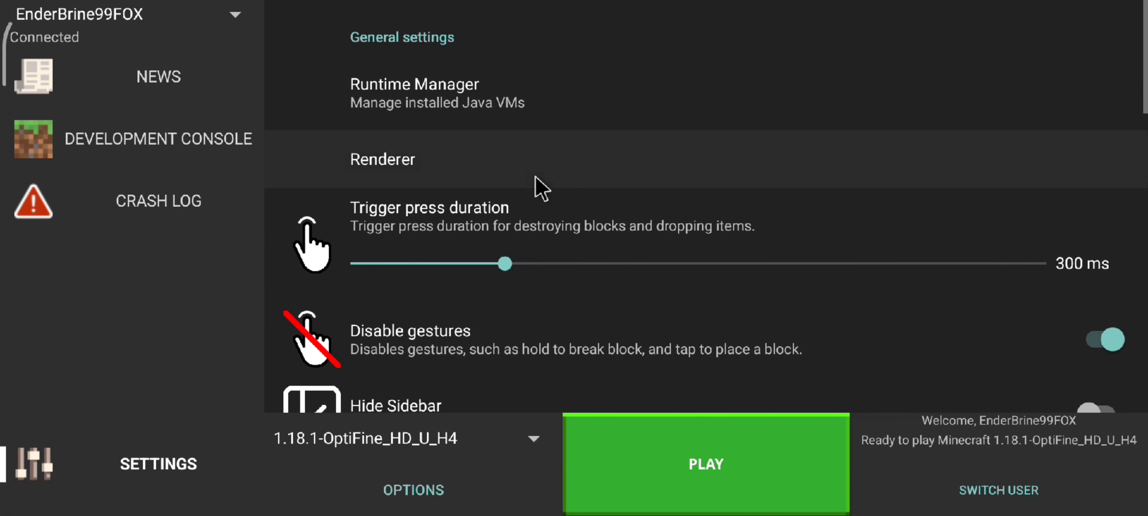
Step: Review the installed Java VMs in Runtime Manager and dismiss the list
{"action": "left_click", "coordinate": [414, 92]}
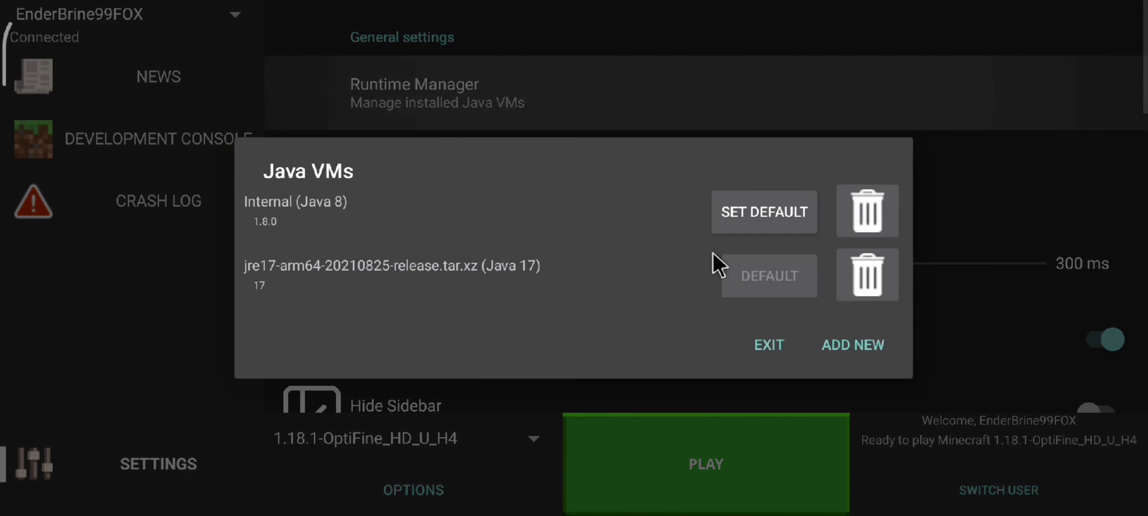
{"action": "left_click", "coordinate": [769, 345]}
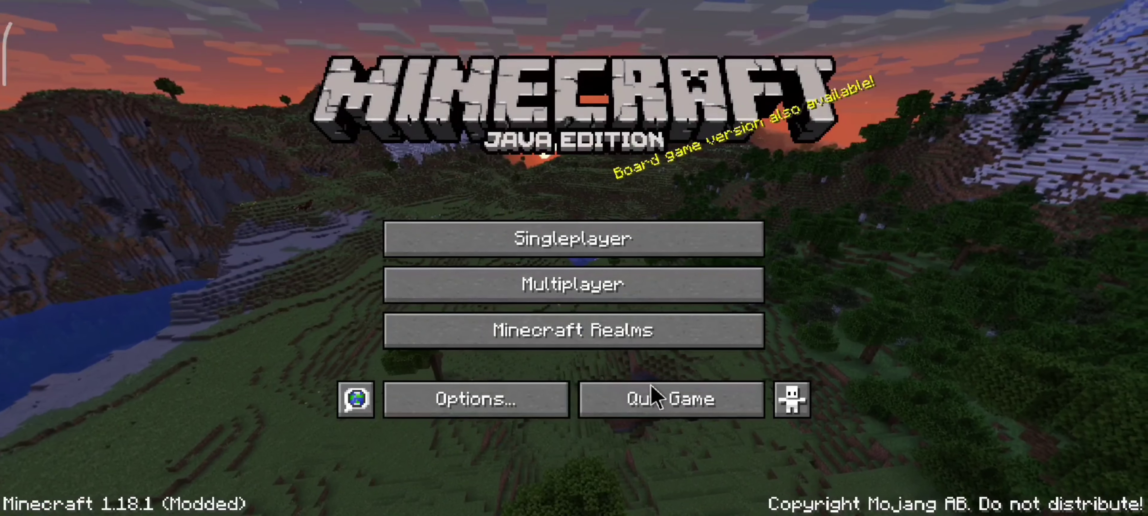
{"action": "mouse_move", "coordinate": [529, 308]}
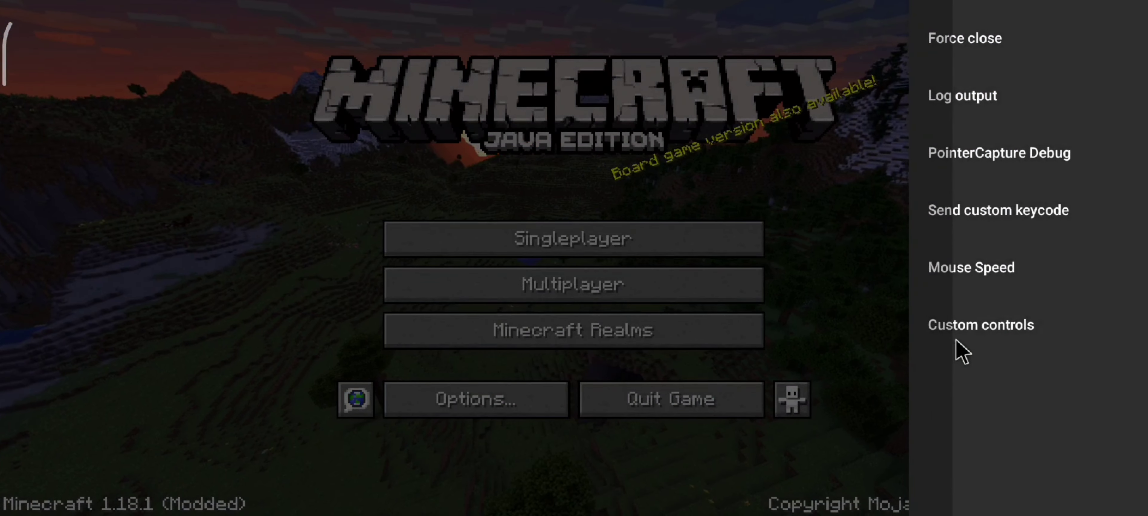
Step: Save the custom controls layout and leave the controls editor
{"action": "left_click", "coordinate": [980, 325]}
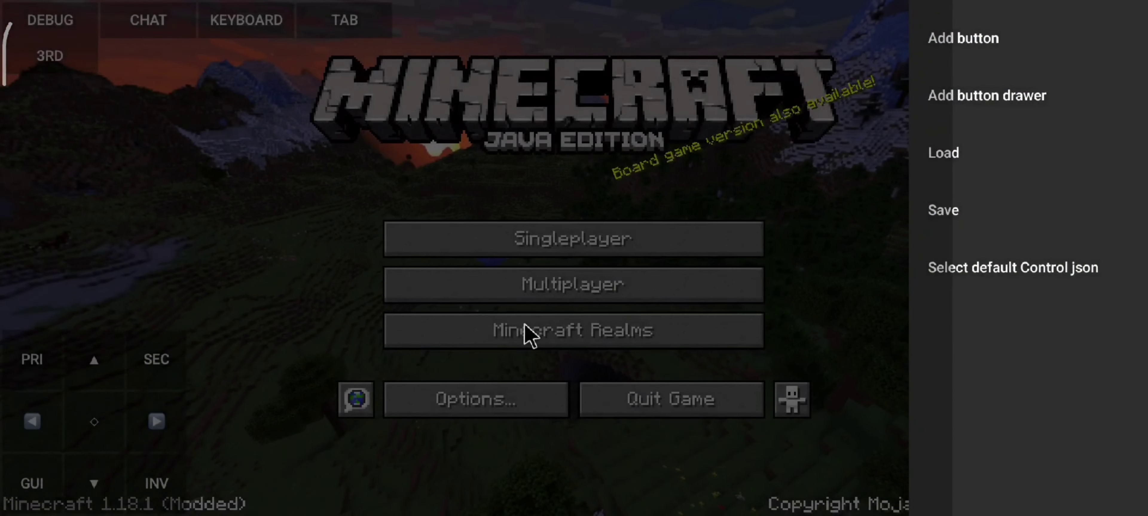
{"action": "left_click", "coordinate": [943, 210]}
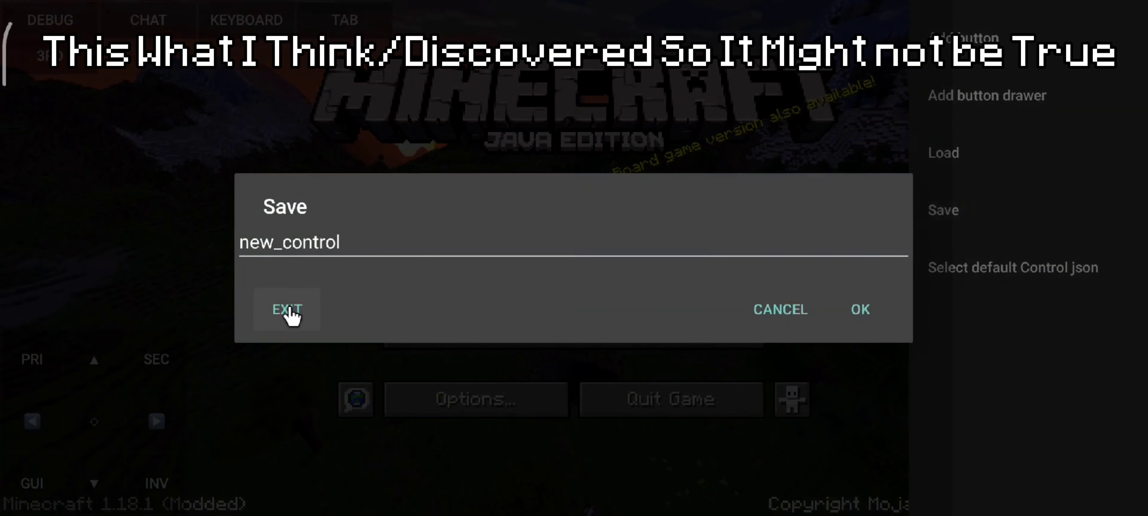
{"action": "left_click", "coordinate": [284, 309]}
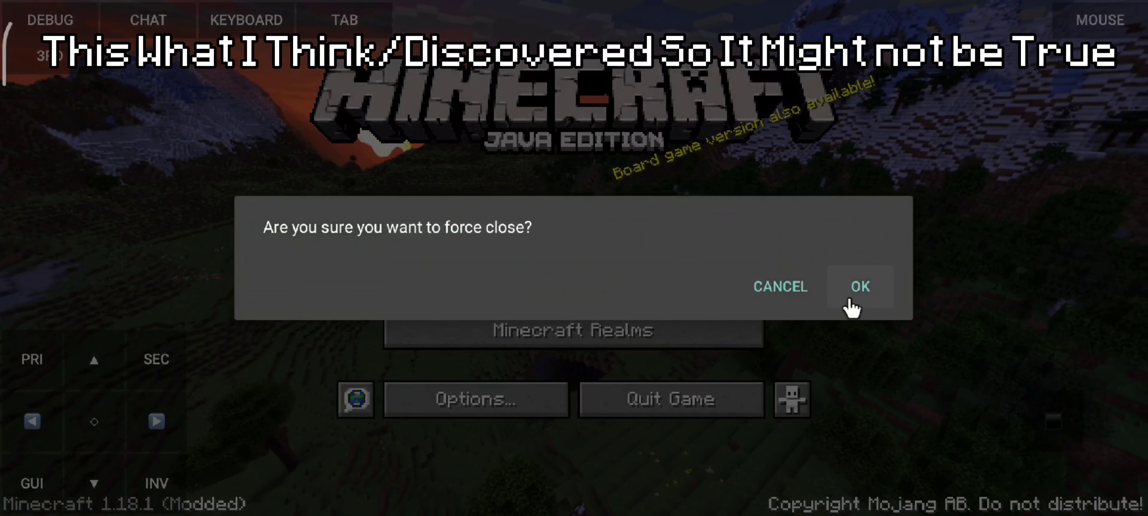
Step: Force close the game back to the launcher and relaunch it with Play
{"action": "left_click", "coordinate": [860, 287]}
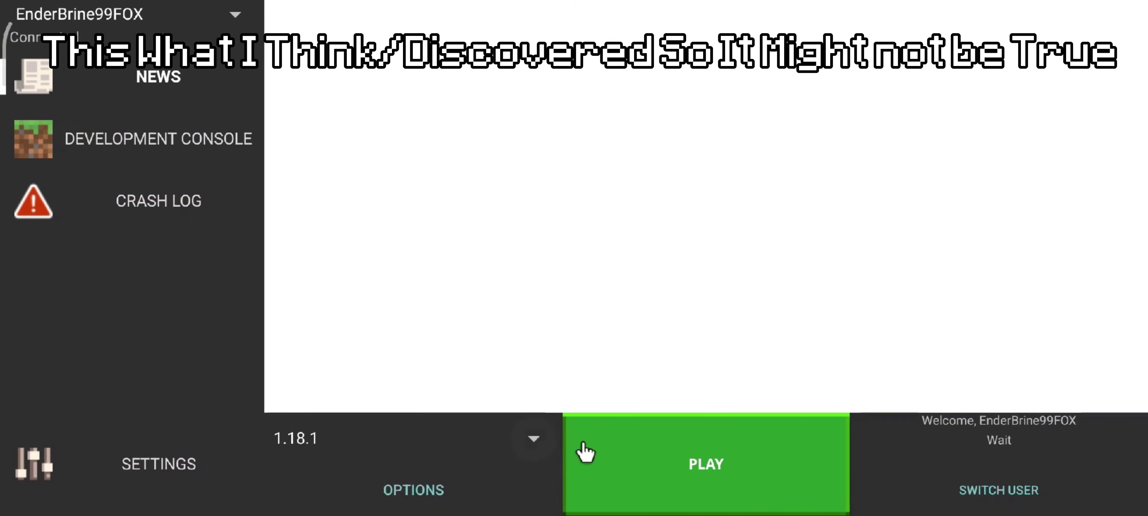
{"action": "left_click", "coordinate": [158, 466]}
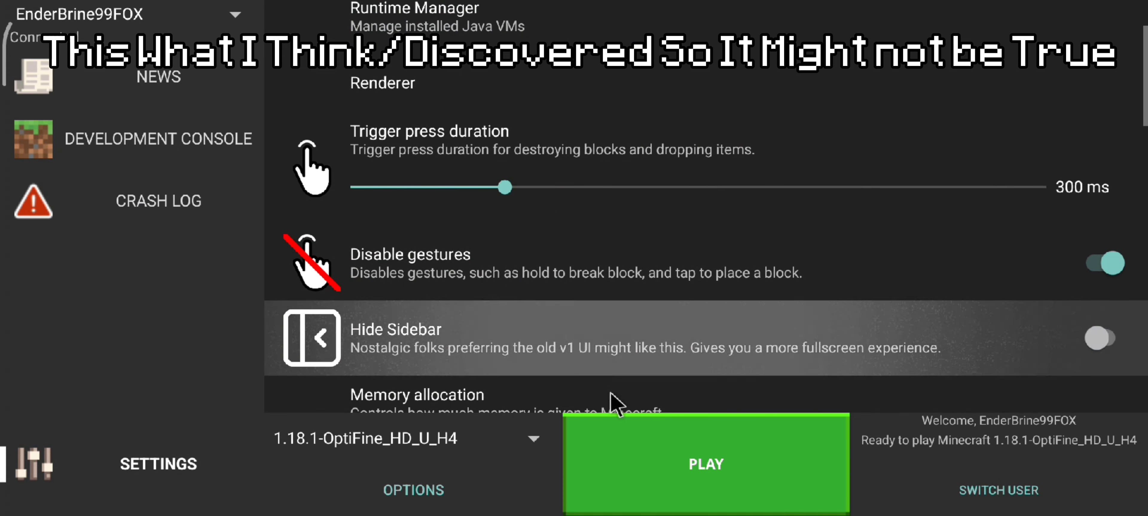
{"action": "left_click", "coordinate": [706, 464]}
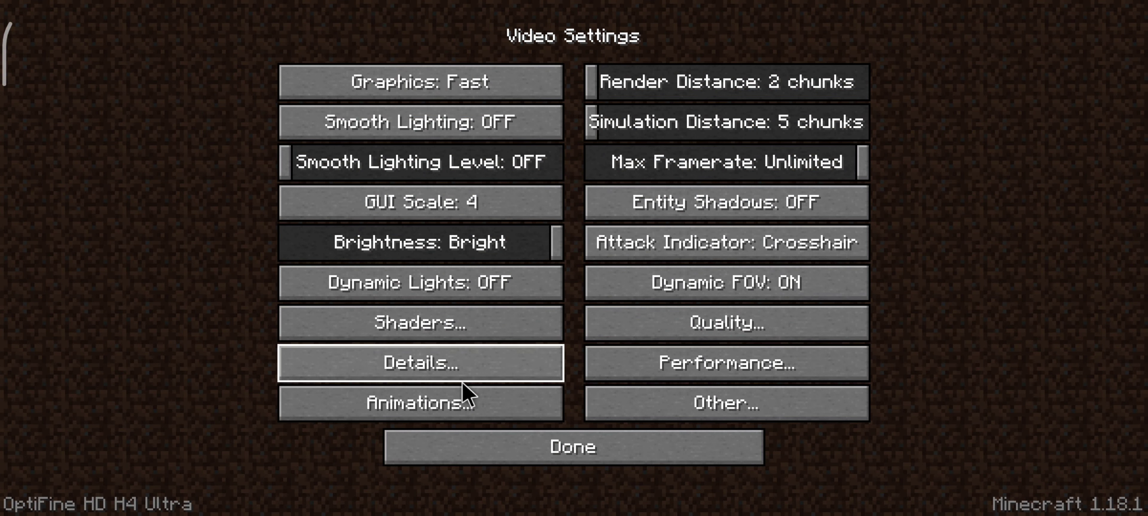
{"action": "left_click", "coordinate": [727, 407]}
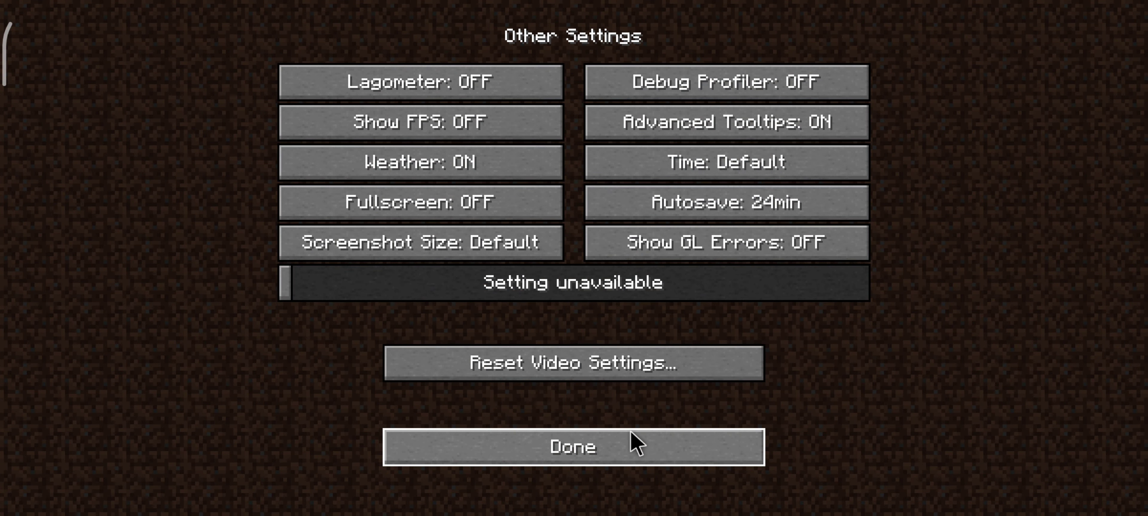
{"action": "left_click", "coordinate": [572, 451]}
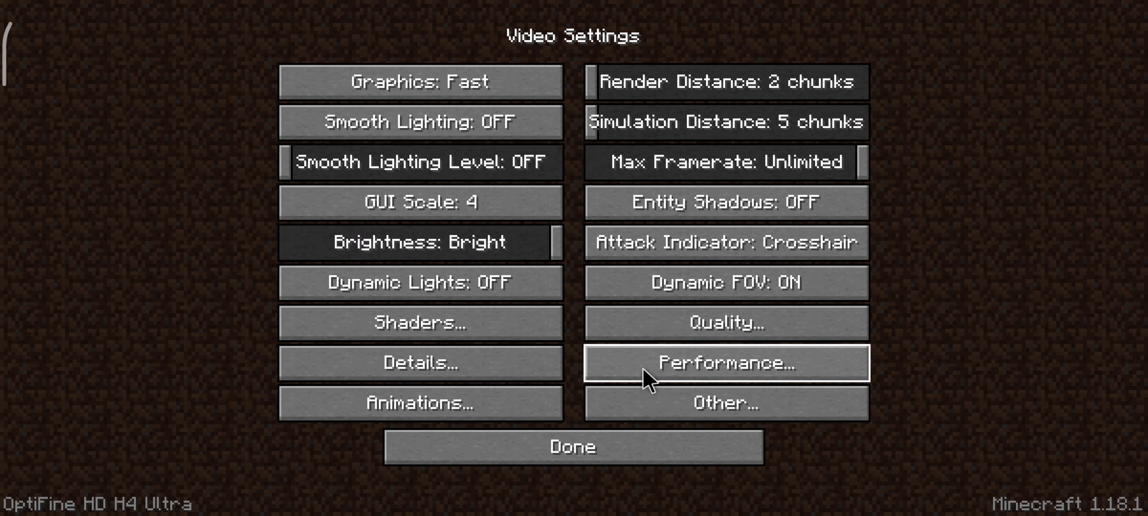
{"action": "left_click", "coordinate": [420, 366]}
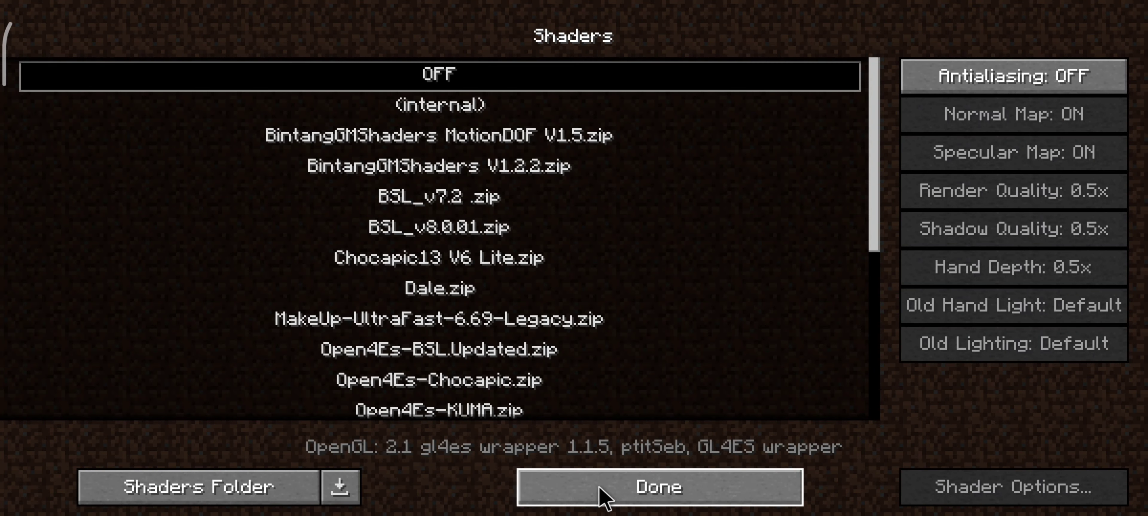
{"action": "left_click", "coordinate": [659, 490]}
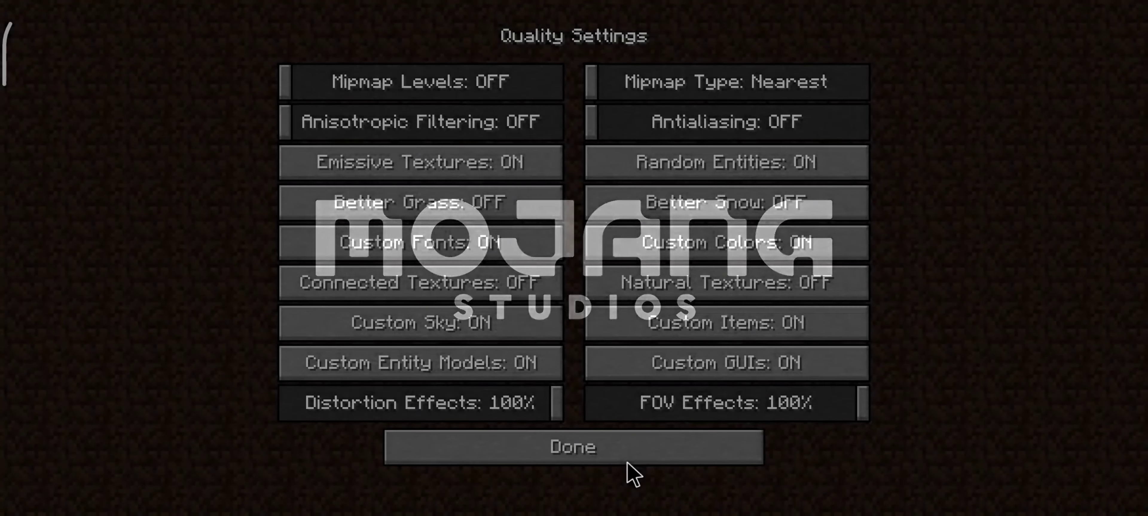
{"action": "left_click", "coordinate": [575, 447]}
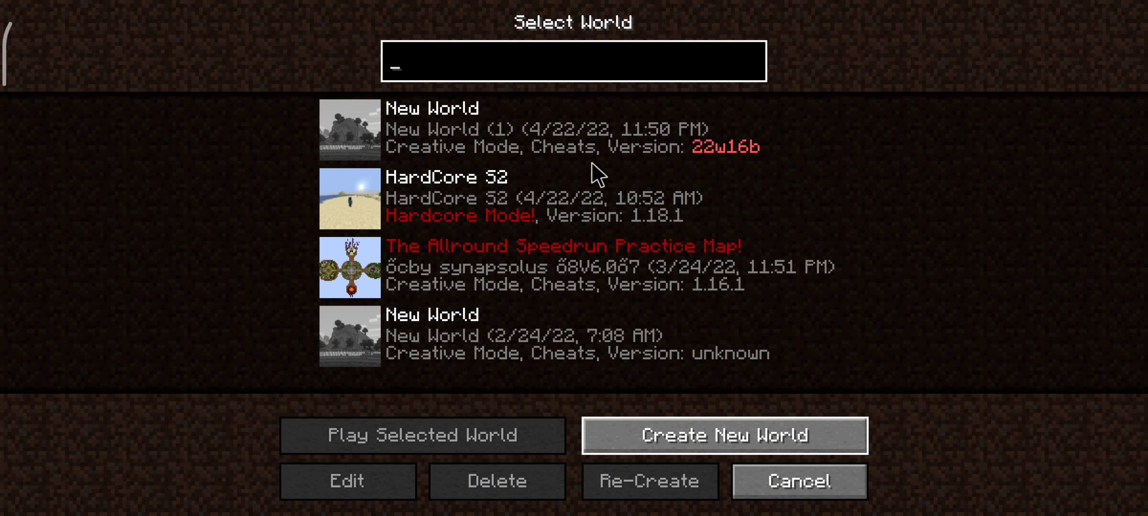
Step: Create a new Superflat world using The Void preset in Creative mode
{"action": "left_click", "coordinate": [725, 440]}
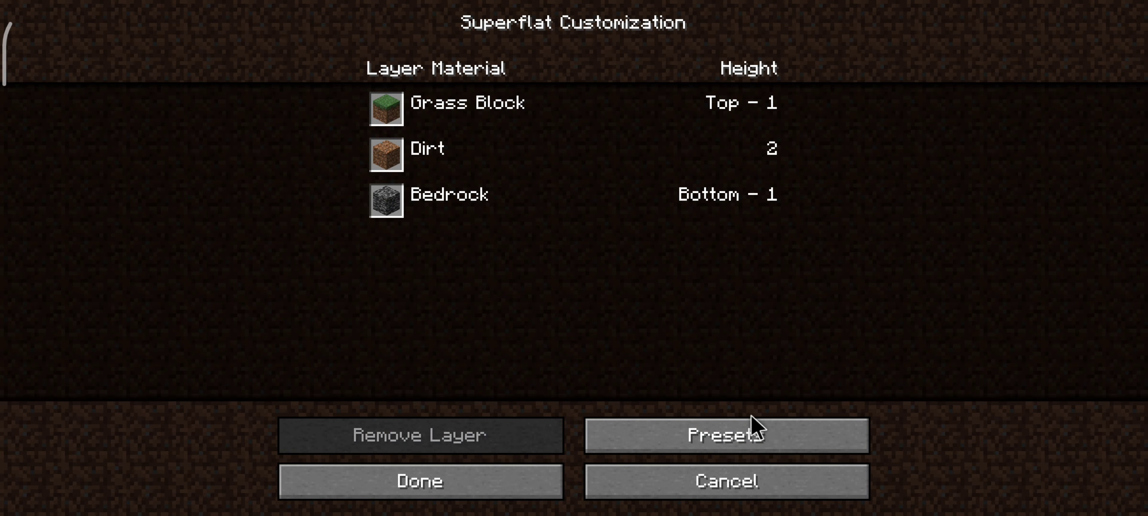
{"action": "left_click", "coordinate": [419, 481]}
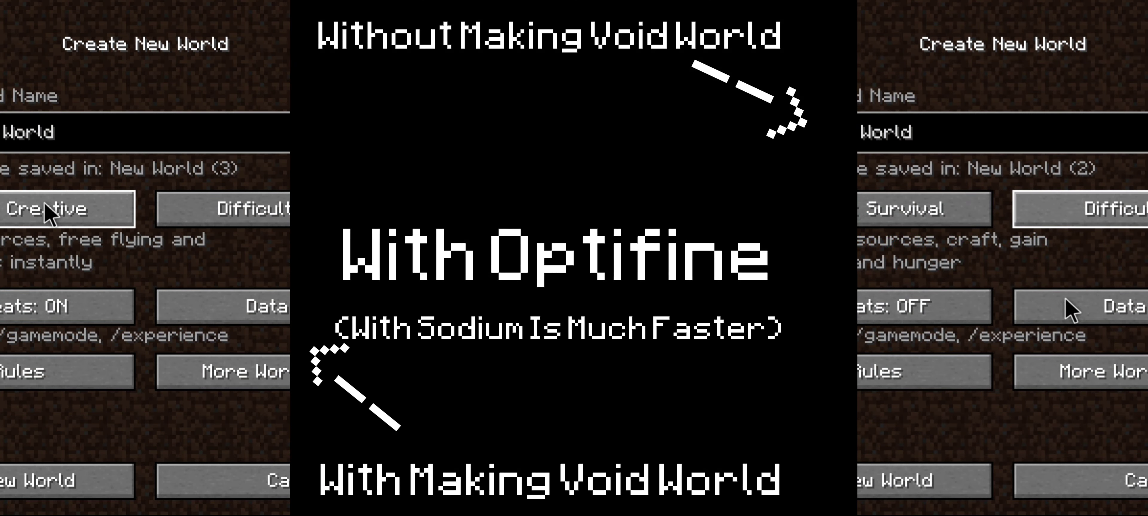
{"action": "left_click", "coordinate": [44, 483]}
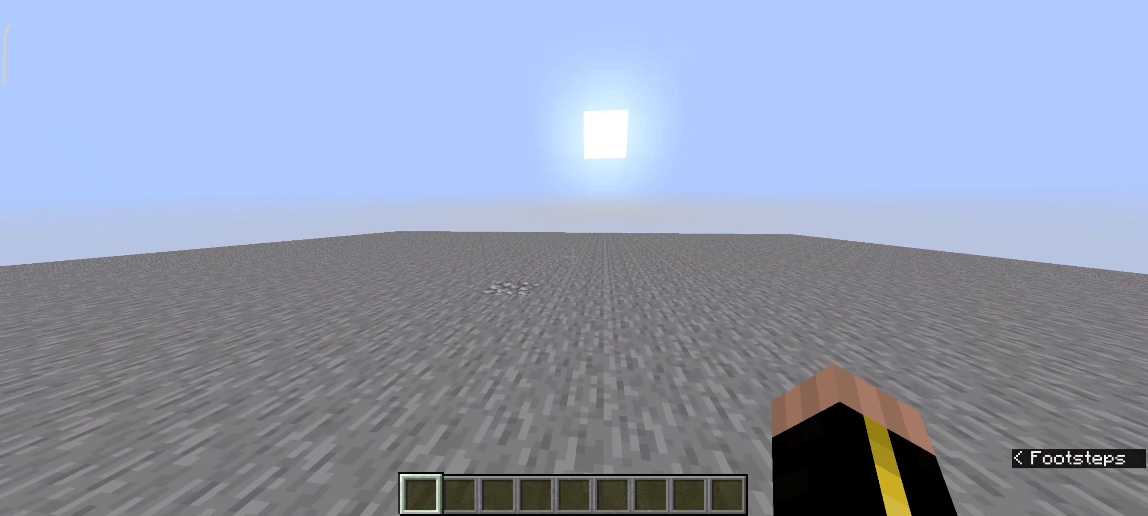
Step: Show the creative inventory and browse the Building Blocks tab
{"action": "key", "text": "e"}
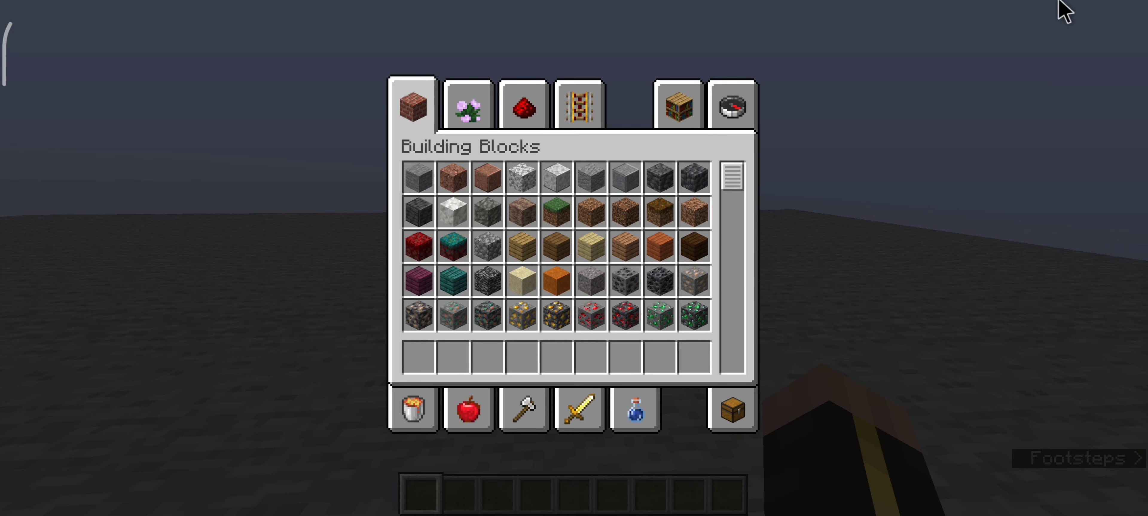
{"action": "scroll", "scroll_direction": "down", "scroll_amount": 3}
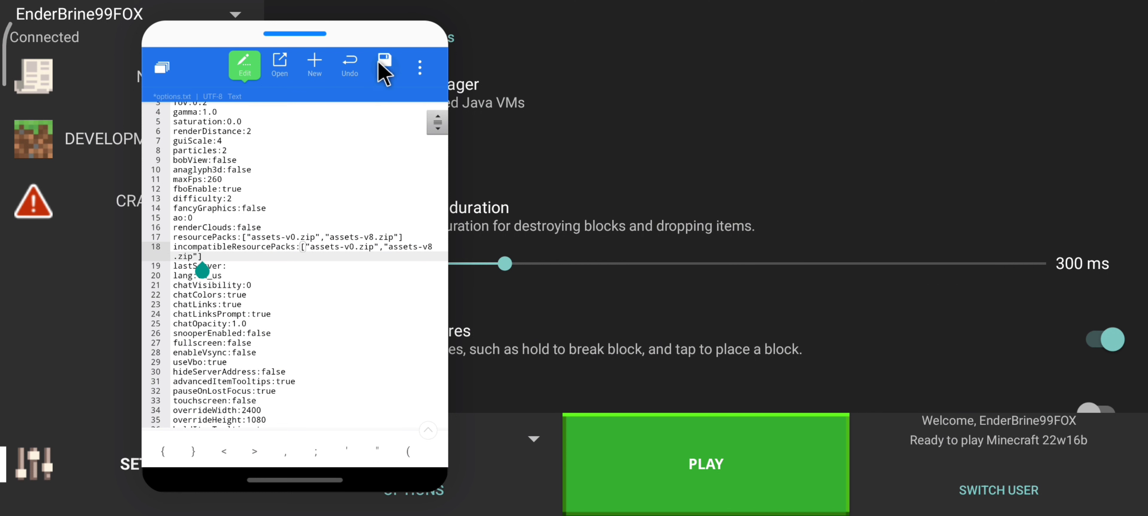
Step: Save options.txt with the edited incompatibleResourcePacks line
{"action": "left_click", "coordinate": [385, 59]}
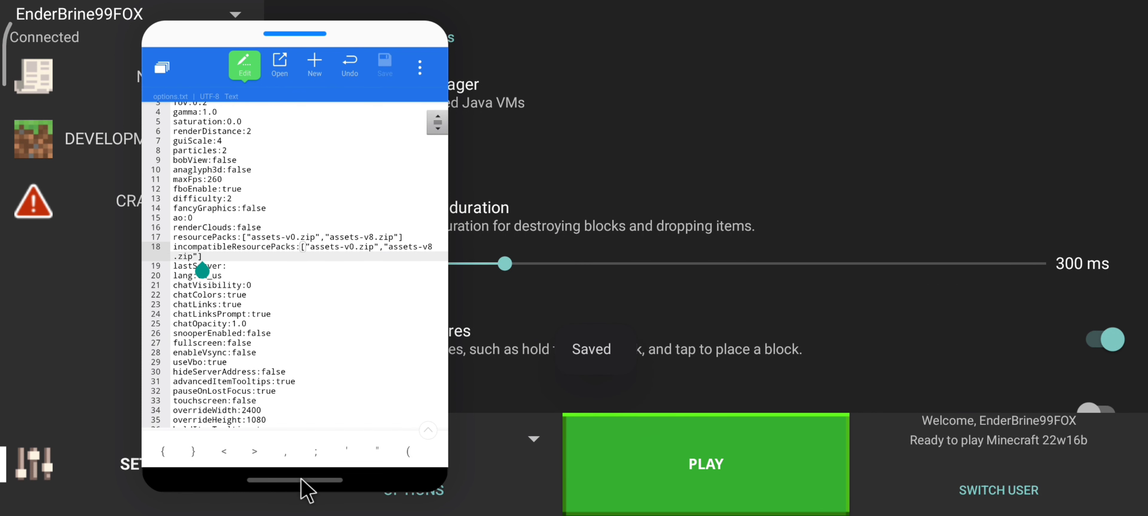